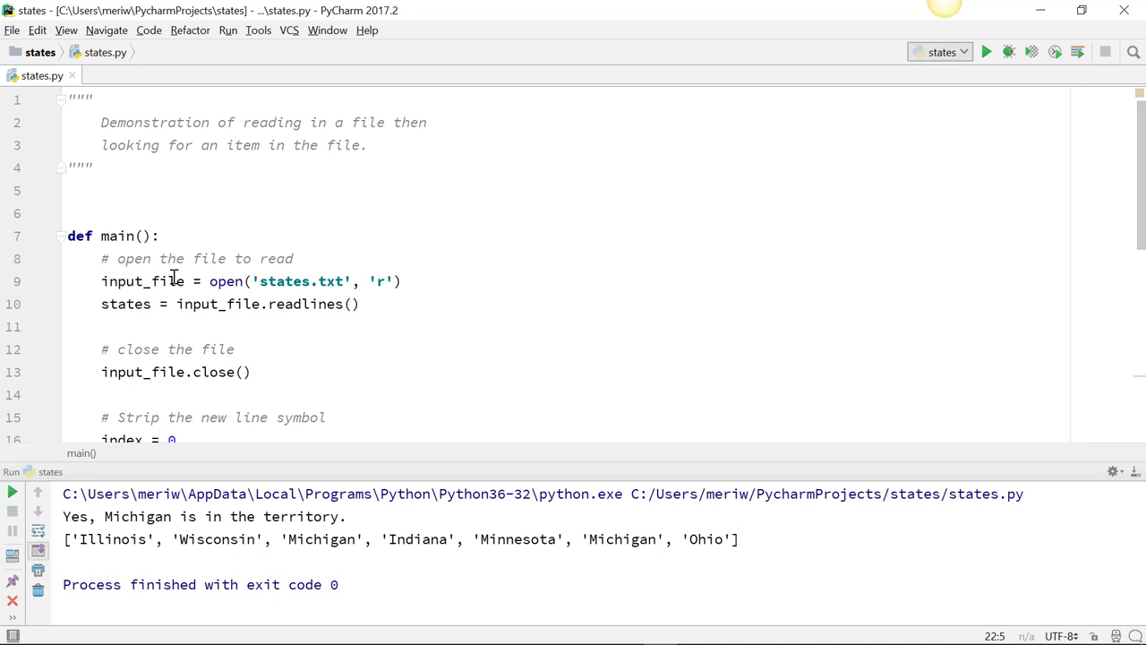
mouse_move(299, 280)
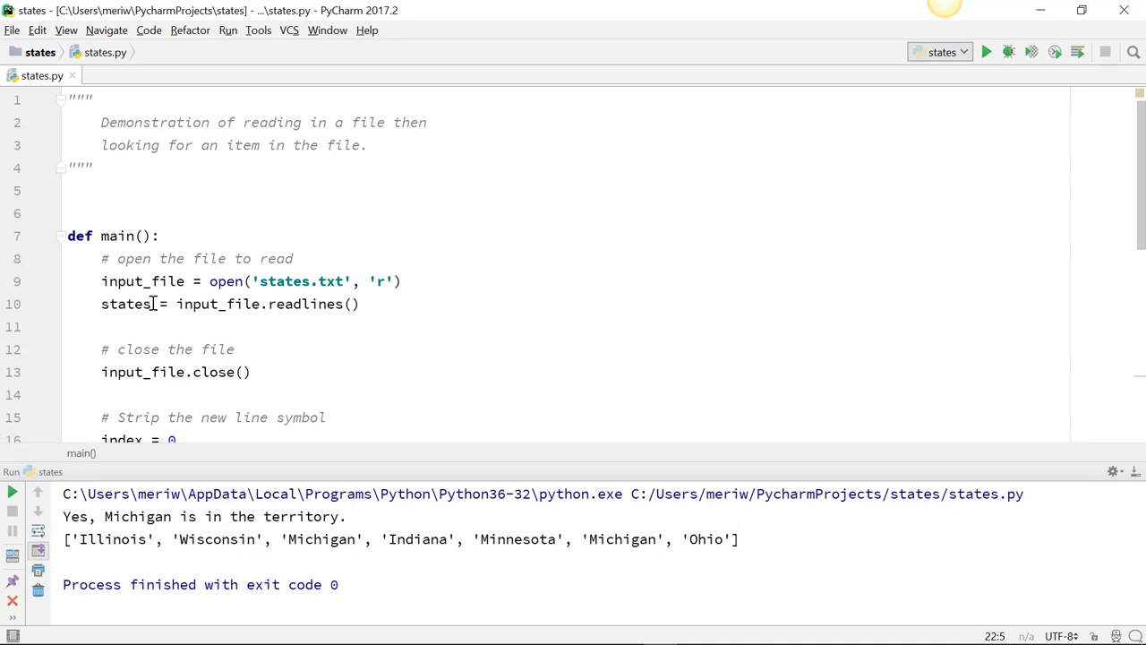
mouse_move(162, 304)
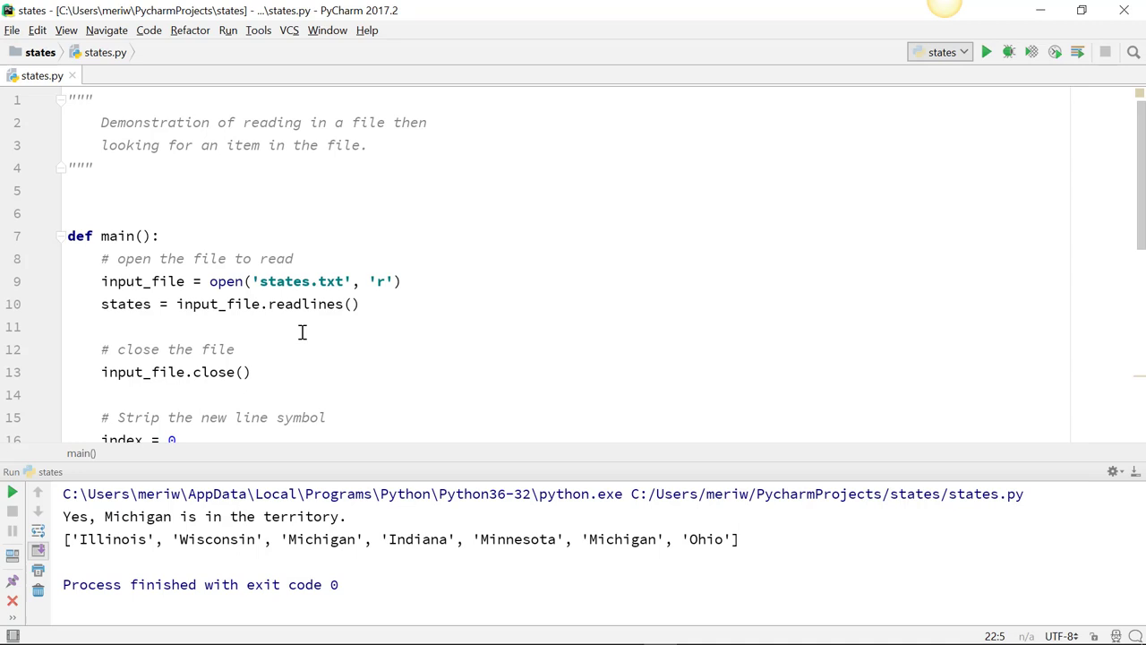
- Add a line after index = 0, try triple quotes, then comment out the while loop's lines
scroll(down, 3)
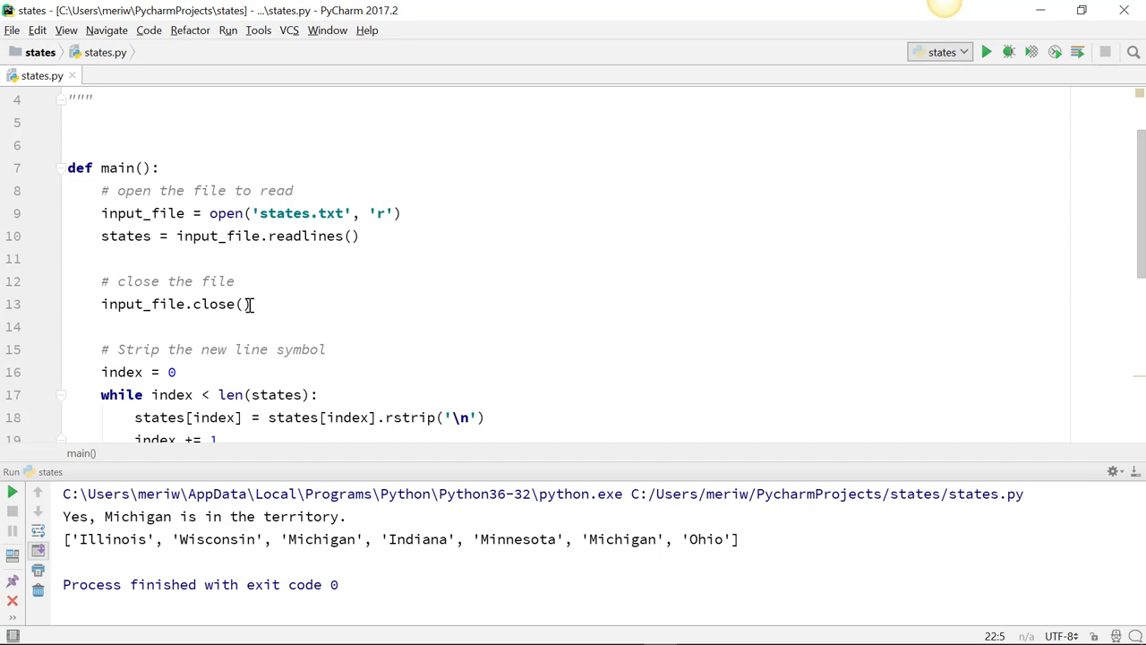
scroll(down, 3)
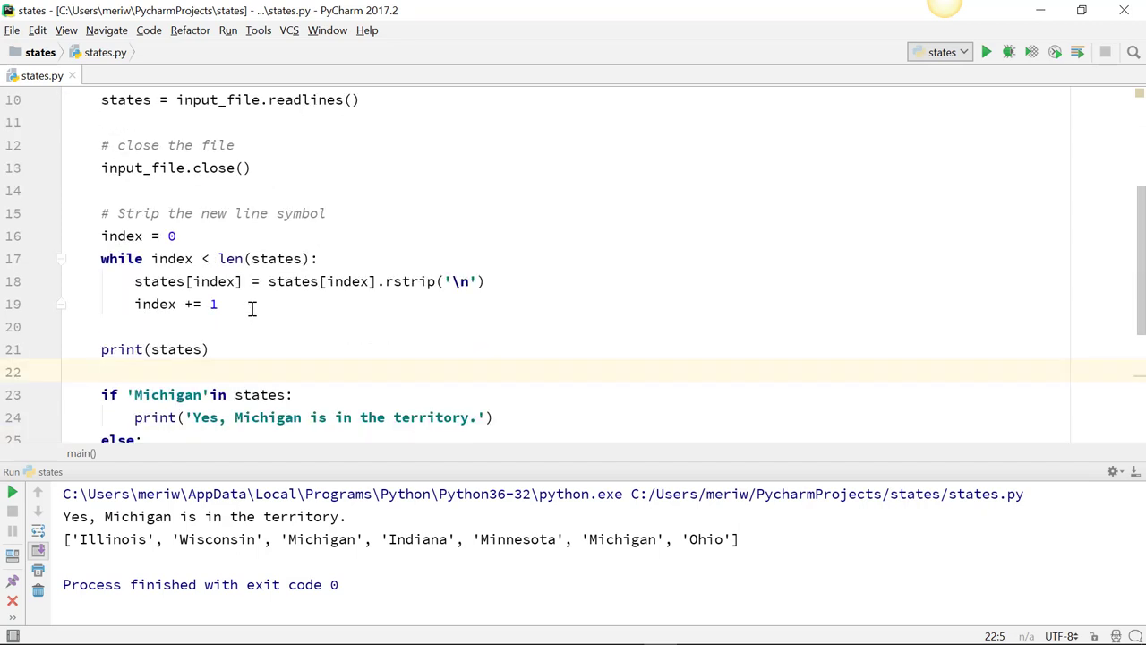
mouse_move(320, 282)
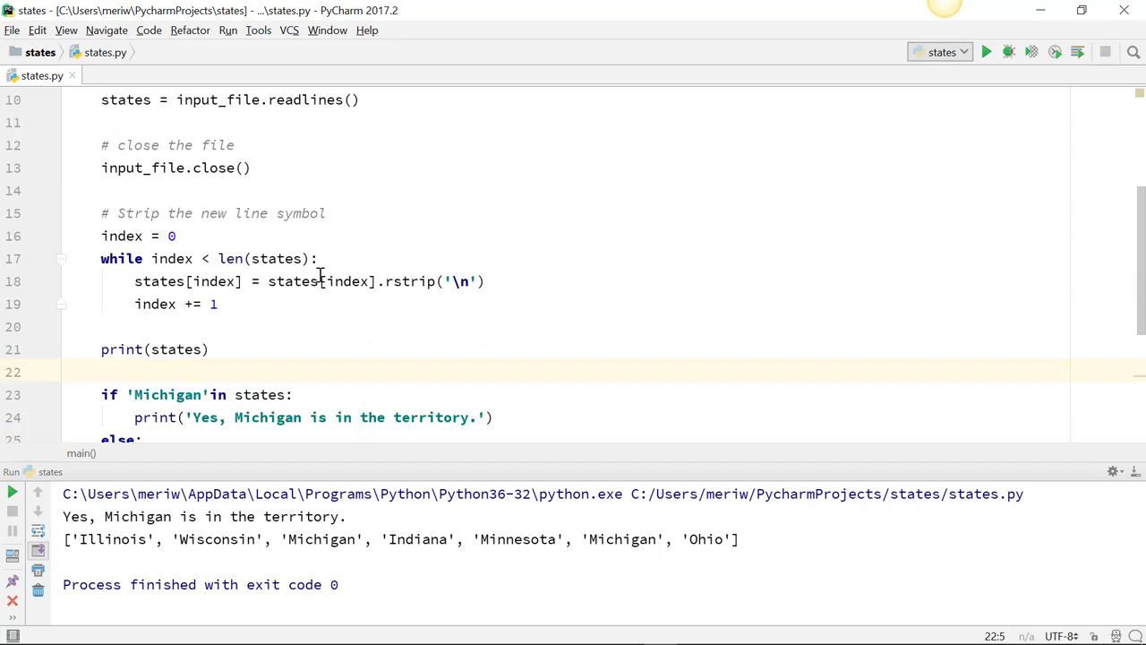
mouse_move(204, 251)
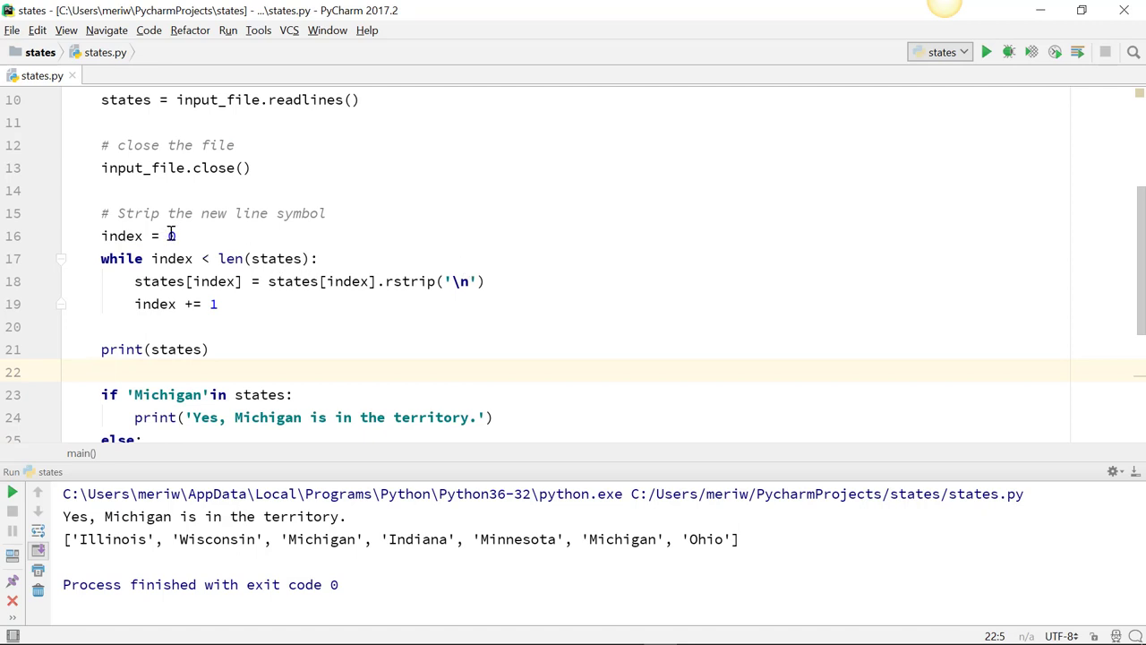
mouse_move(212, 258)
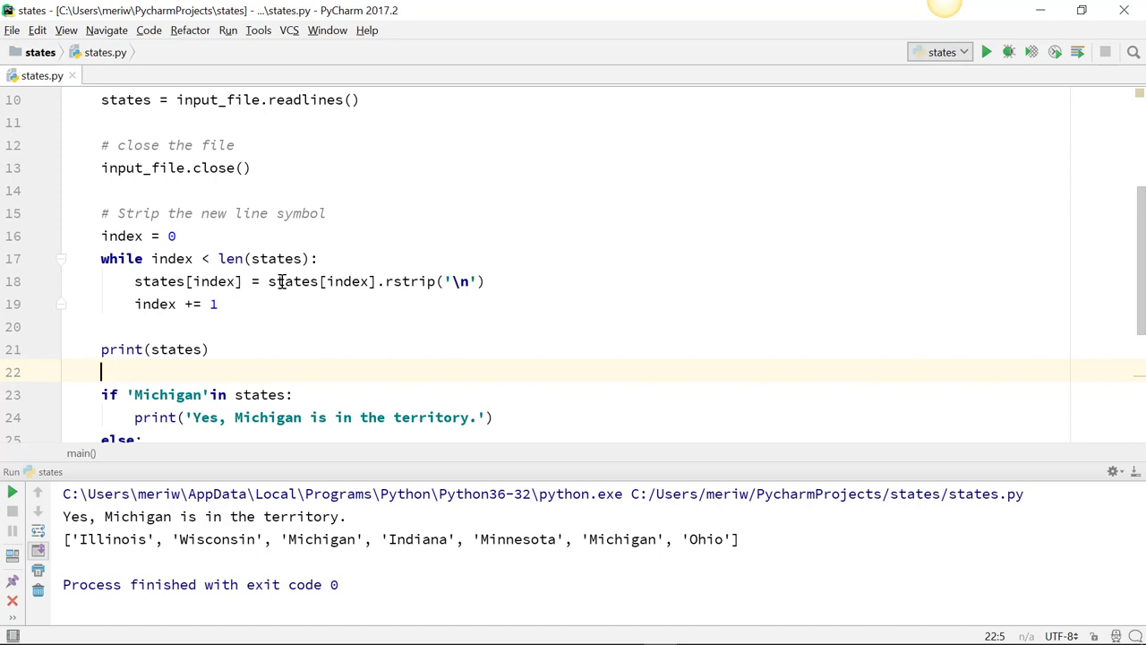
mouse_move(393, 286)
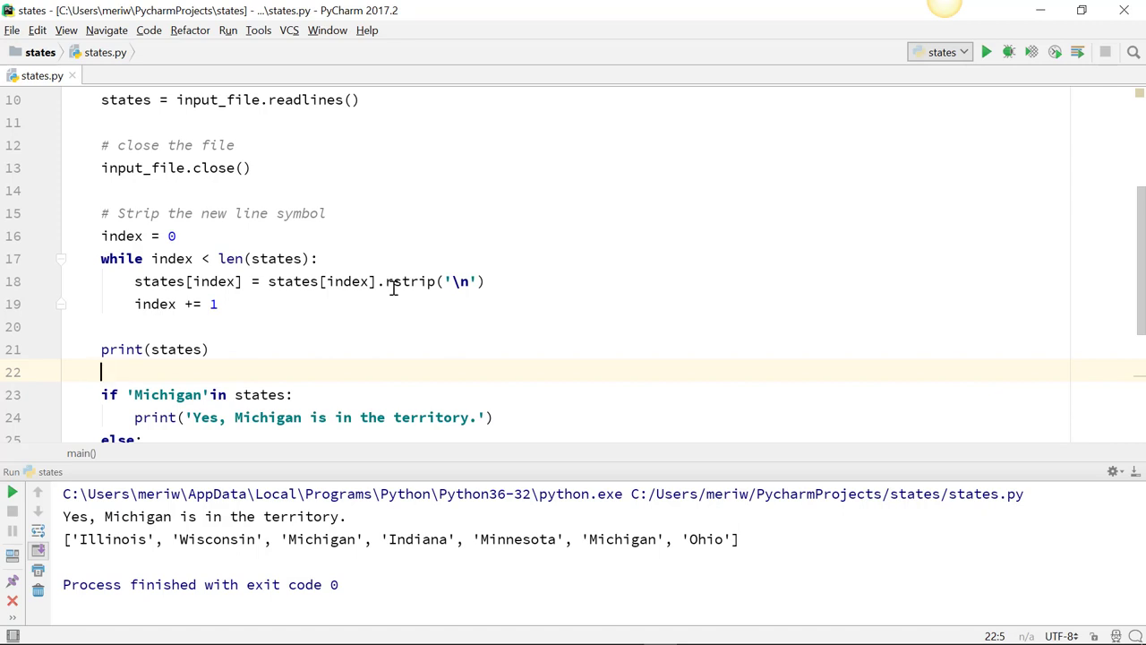
mouse_move(402, 288)
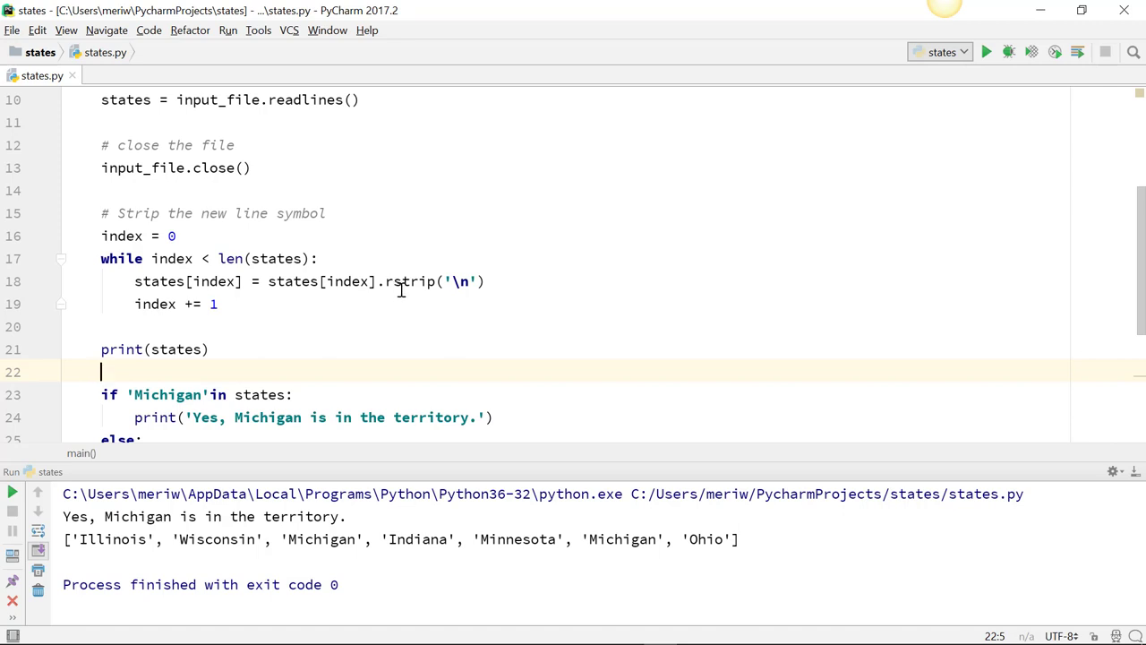
mouse_move(159, 303)
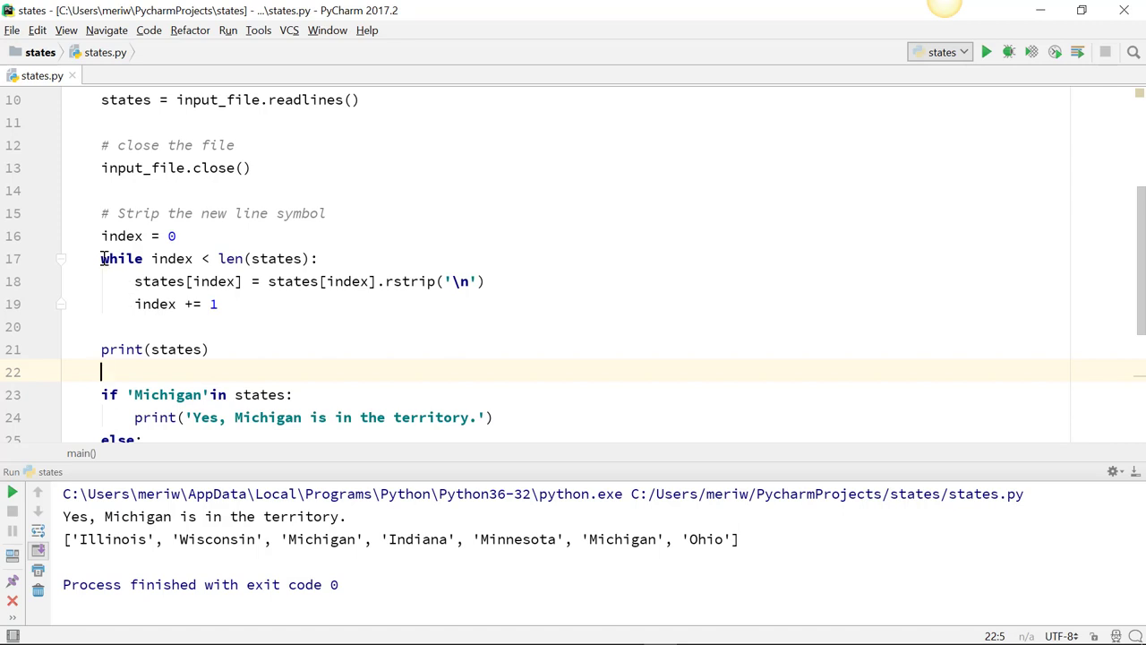
click(102, 258)
text(.)
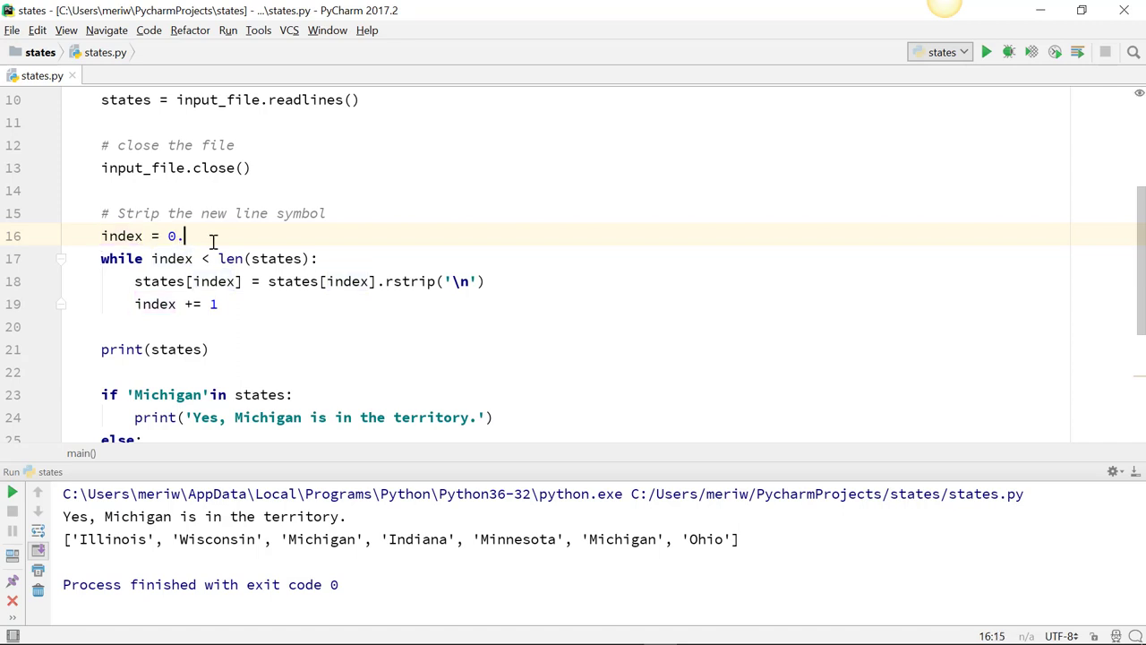
key(Enter)
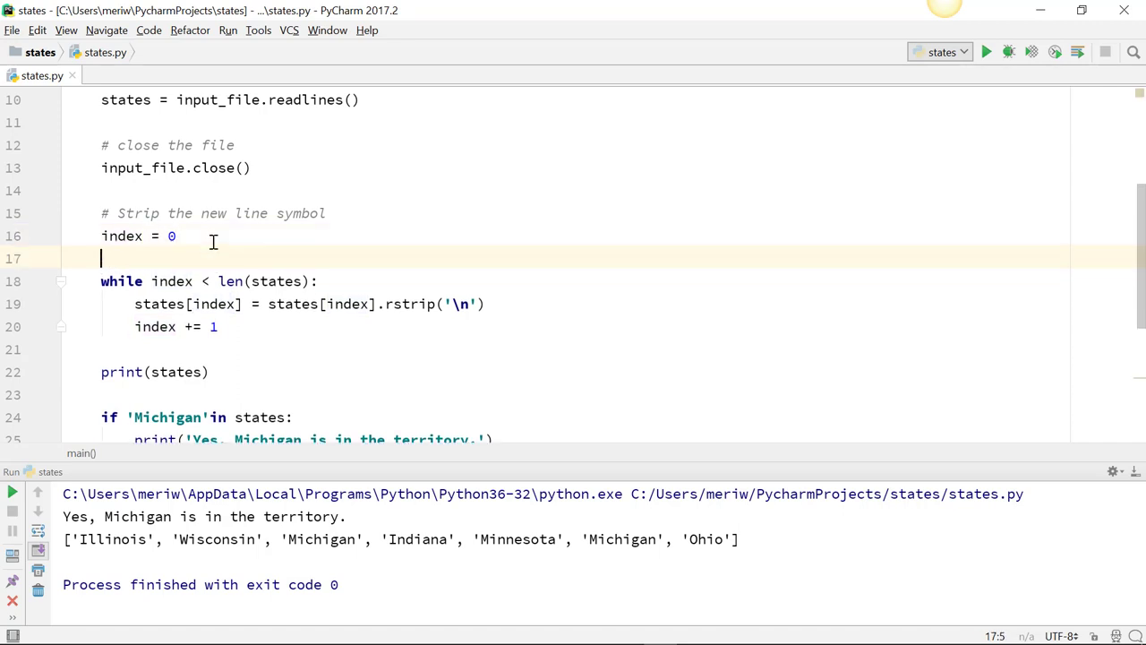
text(""")
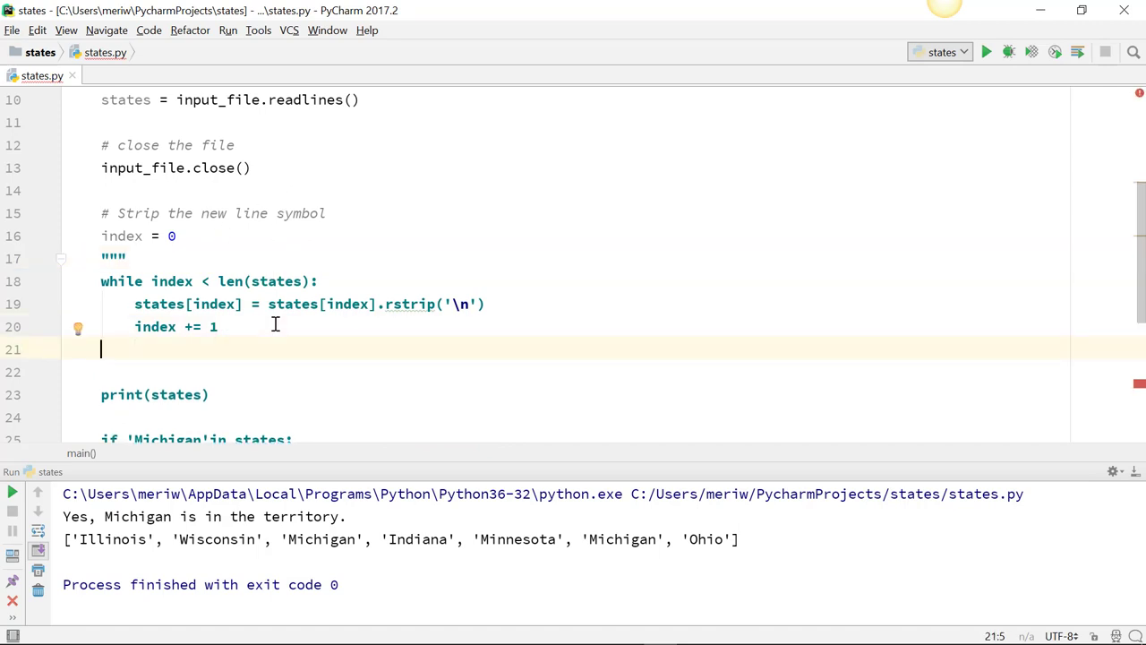
text(""")
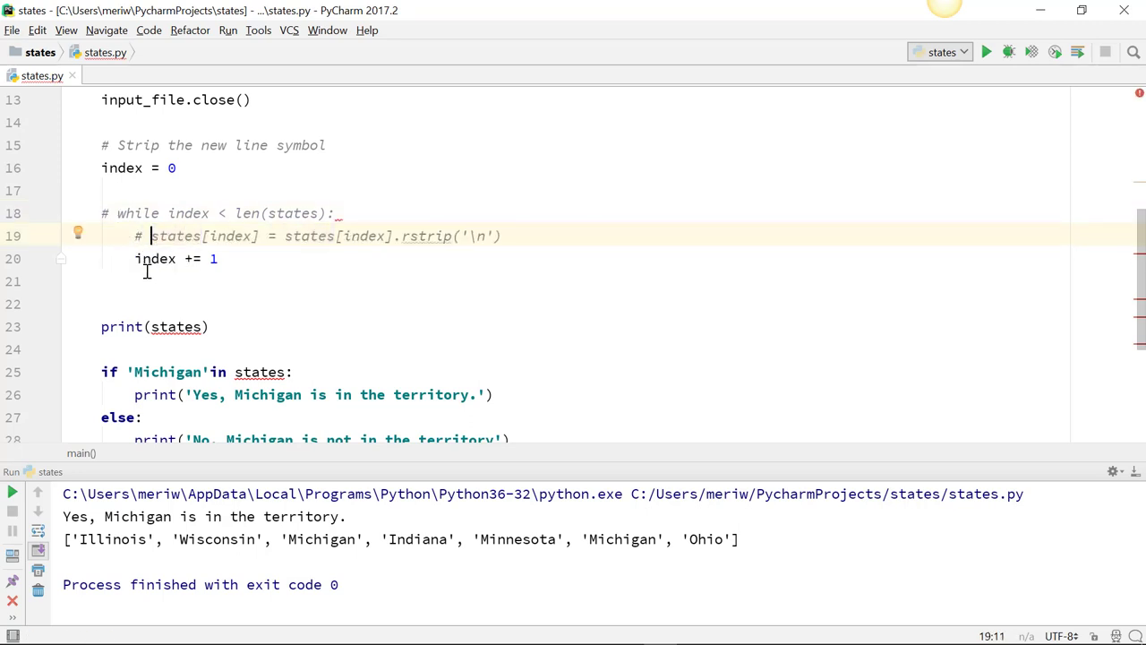
click(132, 258)
text(# )
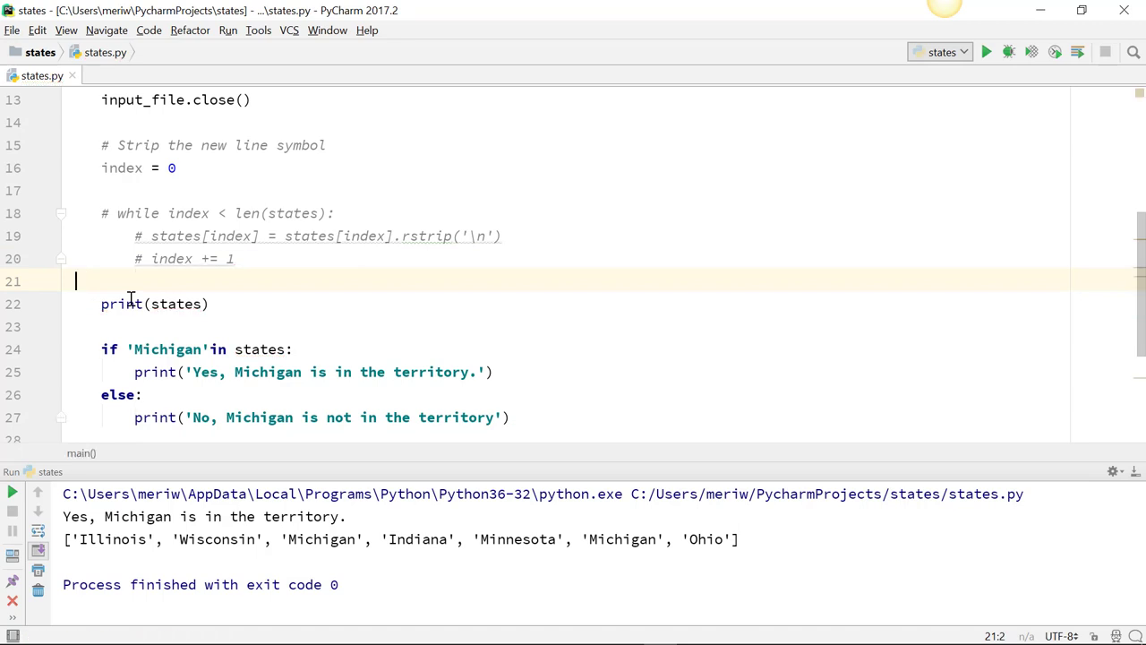
mouse_move(237, 236)
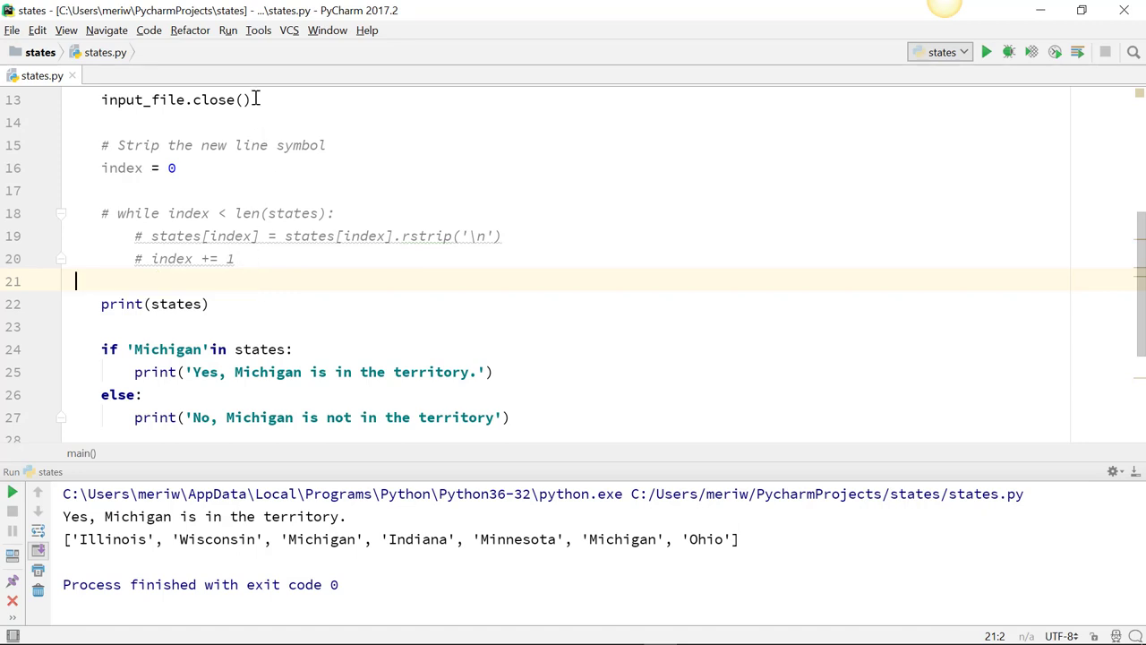
- Run states.py with the loop disabled and highlight 'Michigan\n' in the Run output
click(227, 30)
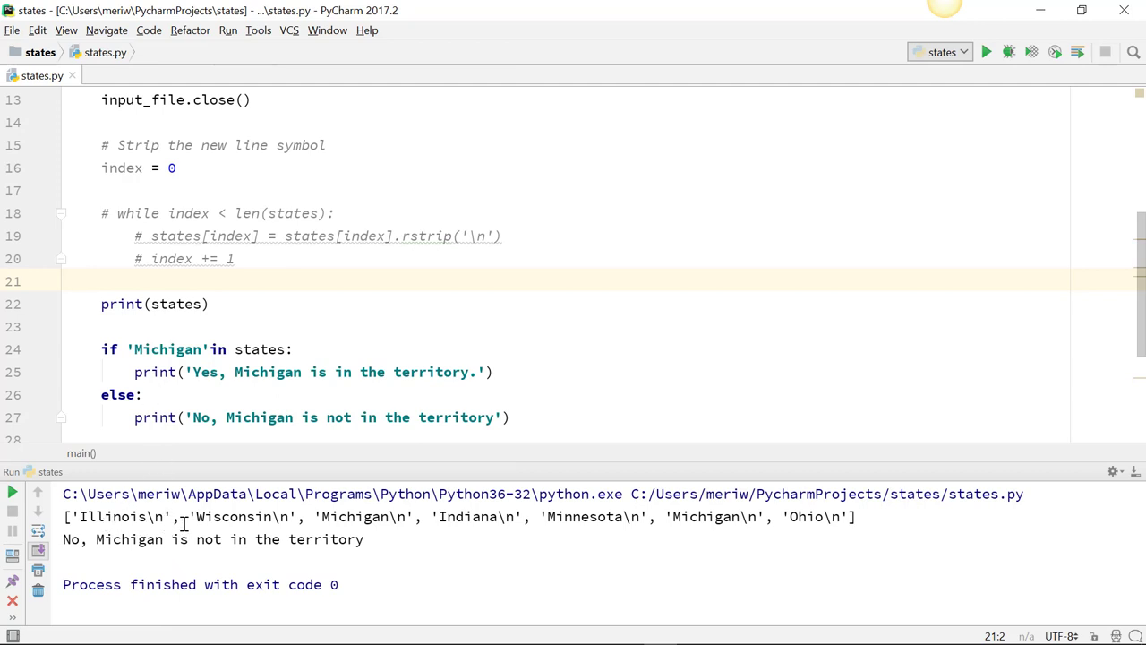
mouse_move(376, 532)
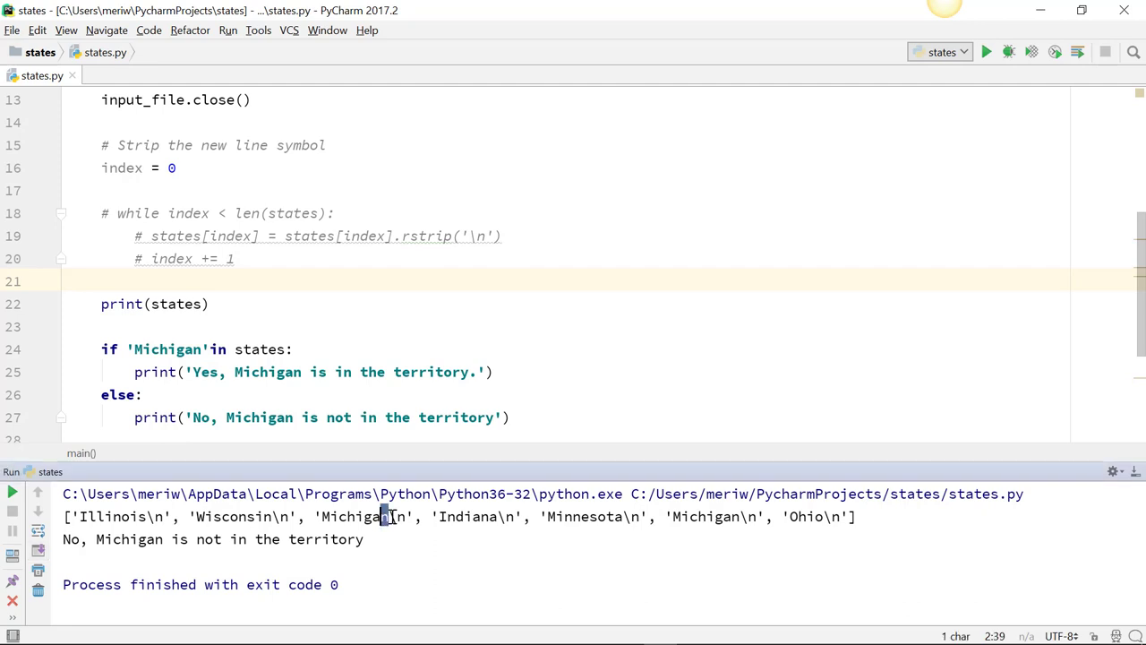
double_click(385, 516)
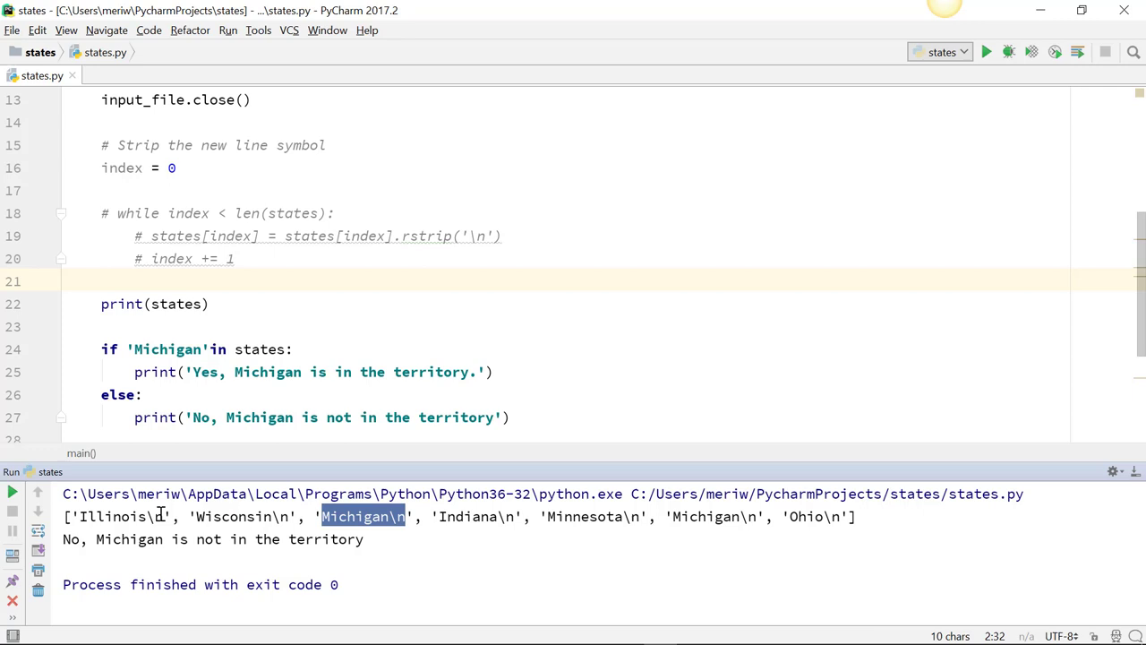
scroll(down, 3)
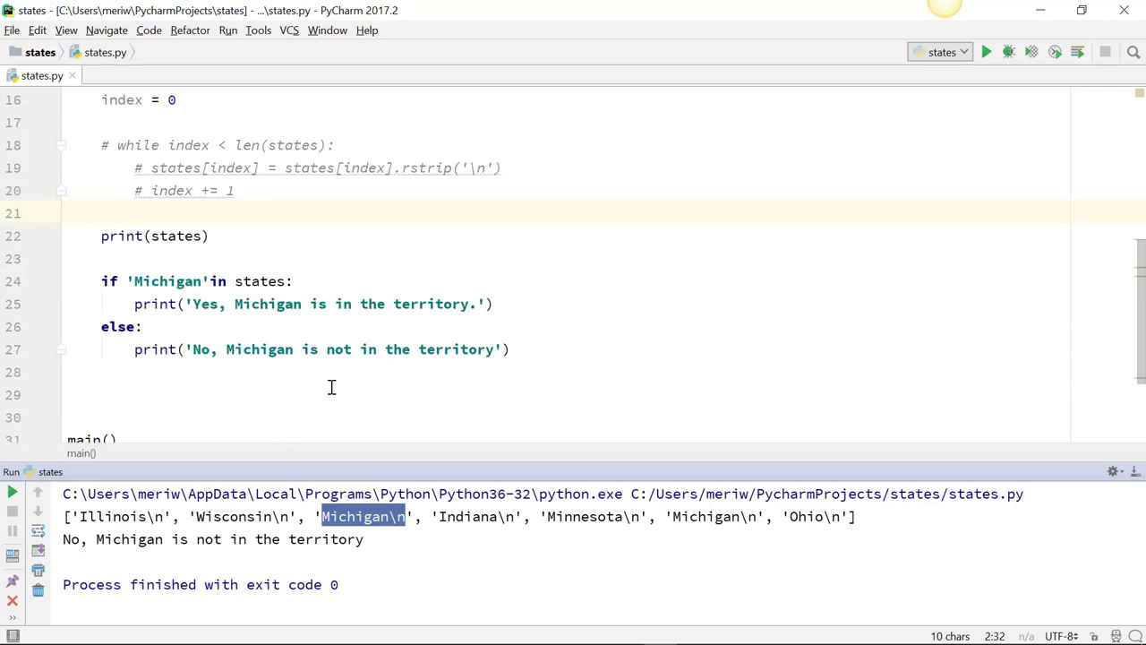
mouse_move(201, 281)
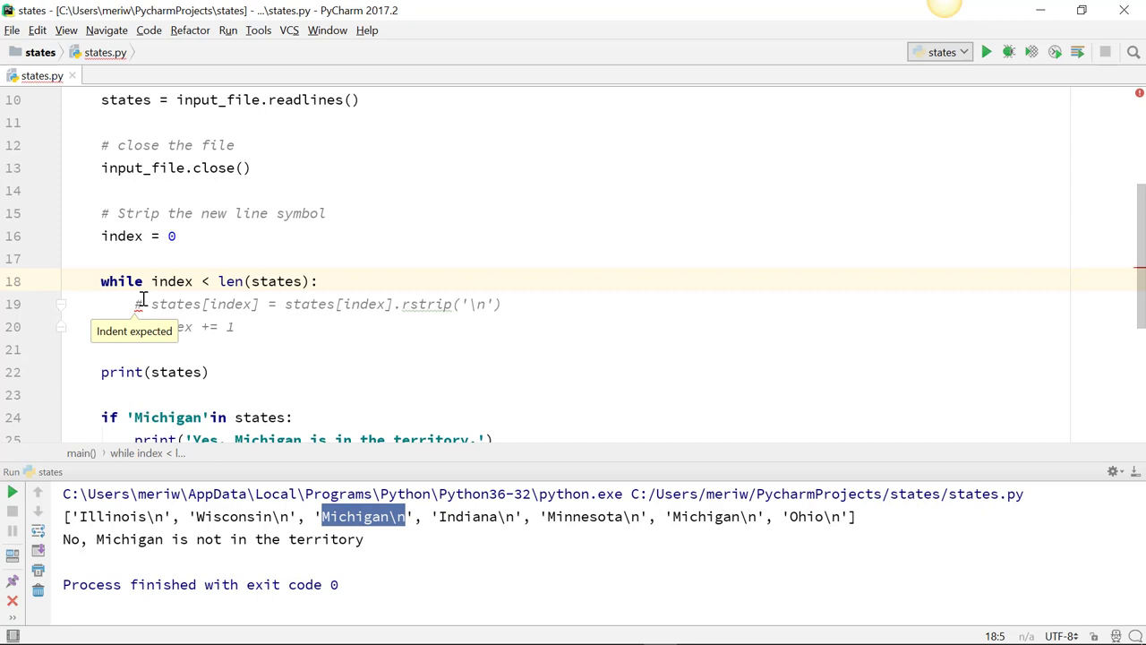
- Uncomment the newline-stripping while loop and rerun states.py
text(#)
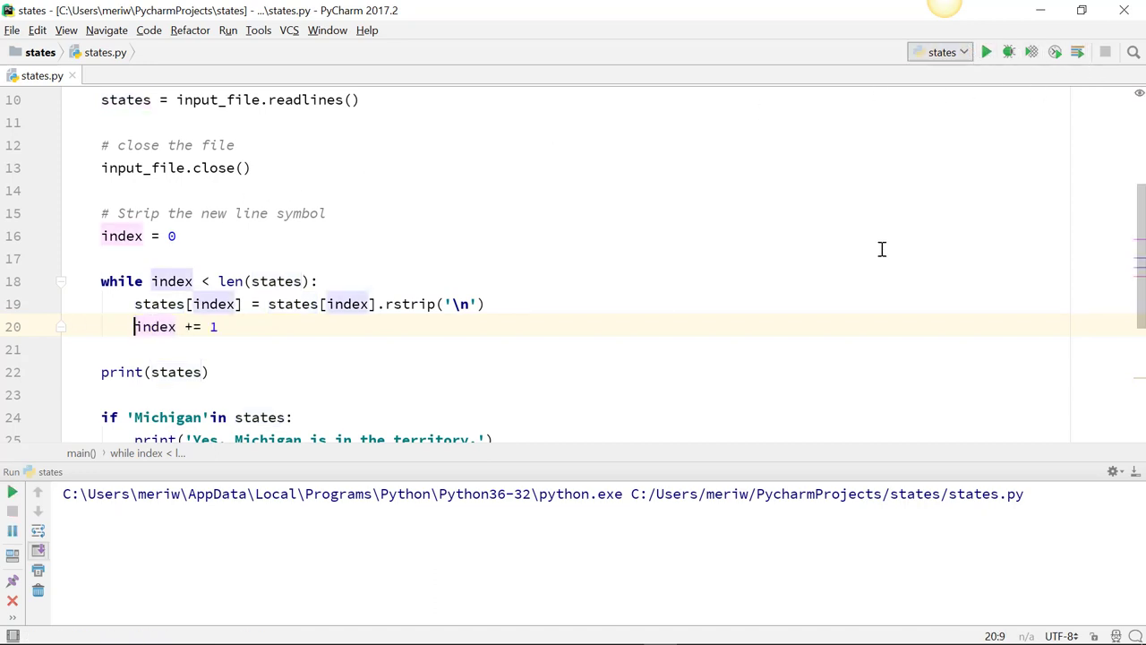
click(987, 51)
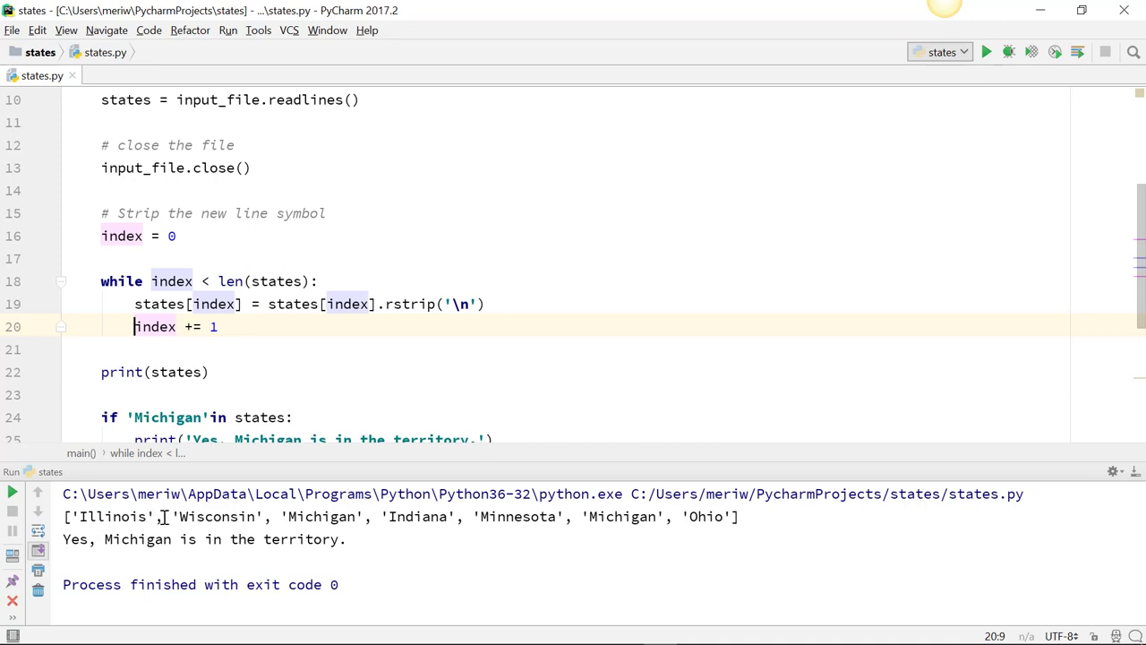
mouse_move(387, 569)
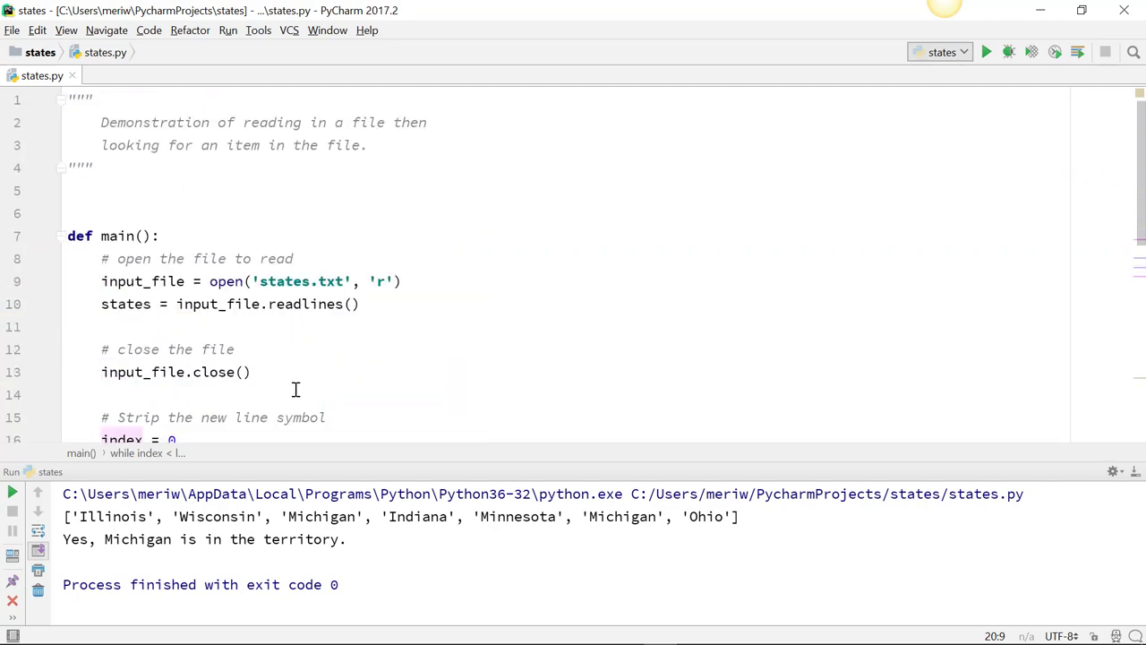
scroll(down, 3)
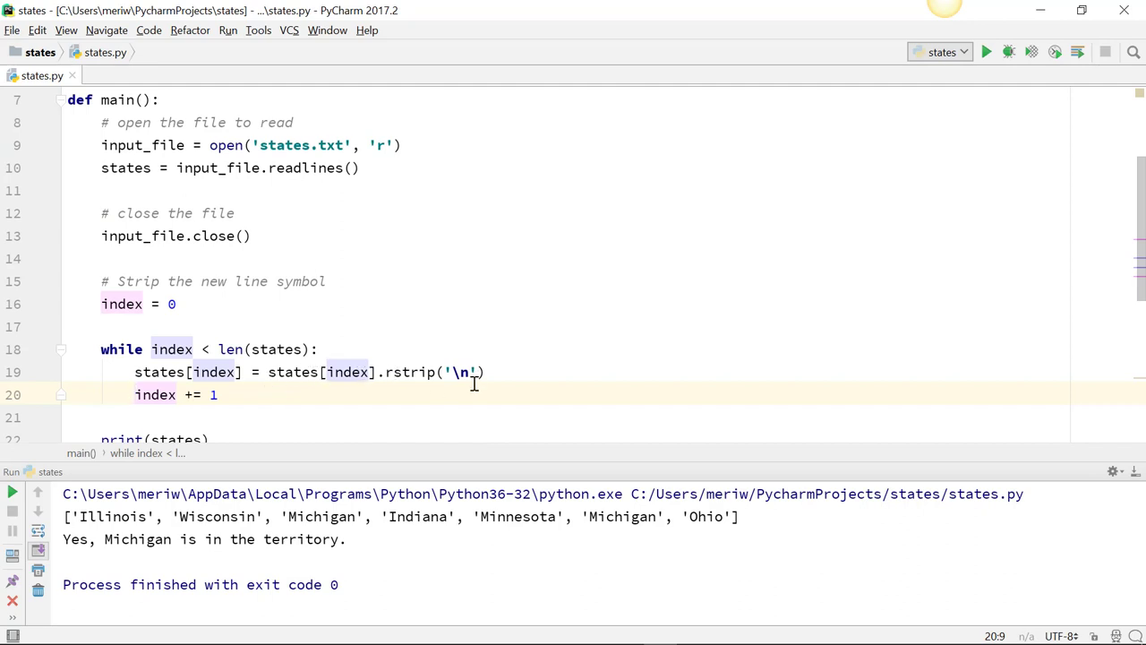
scroll(down, 3)
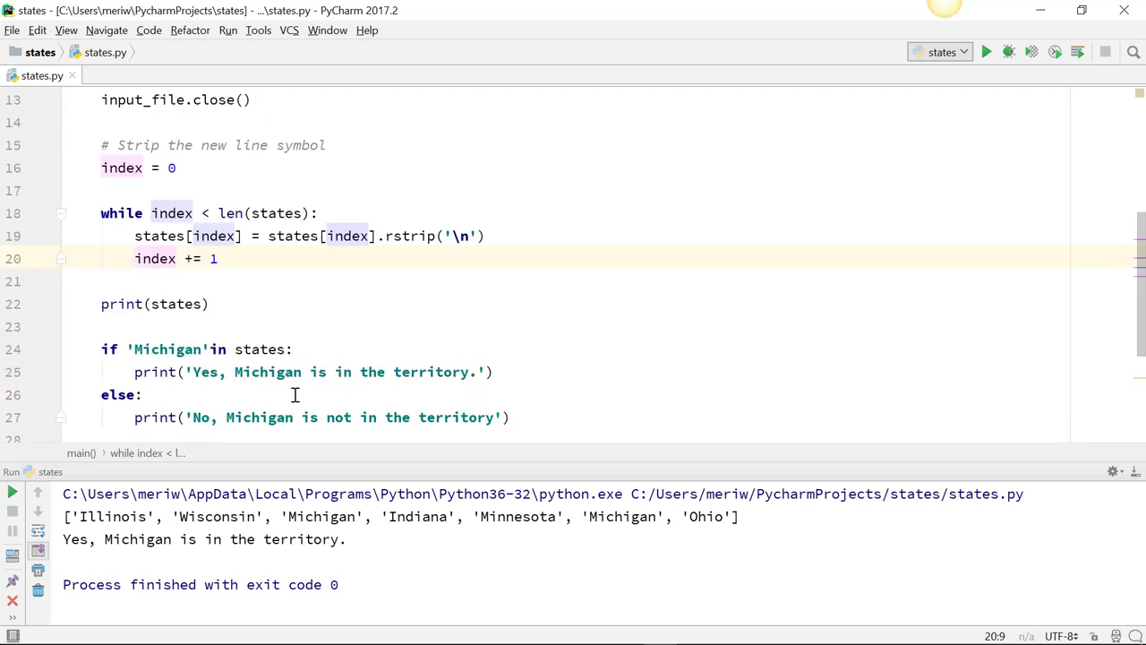
mouse_move(339, 425)
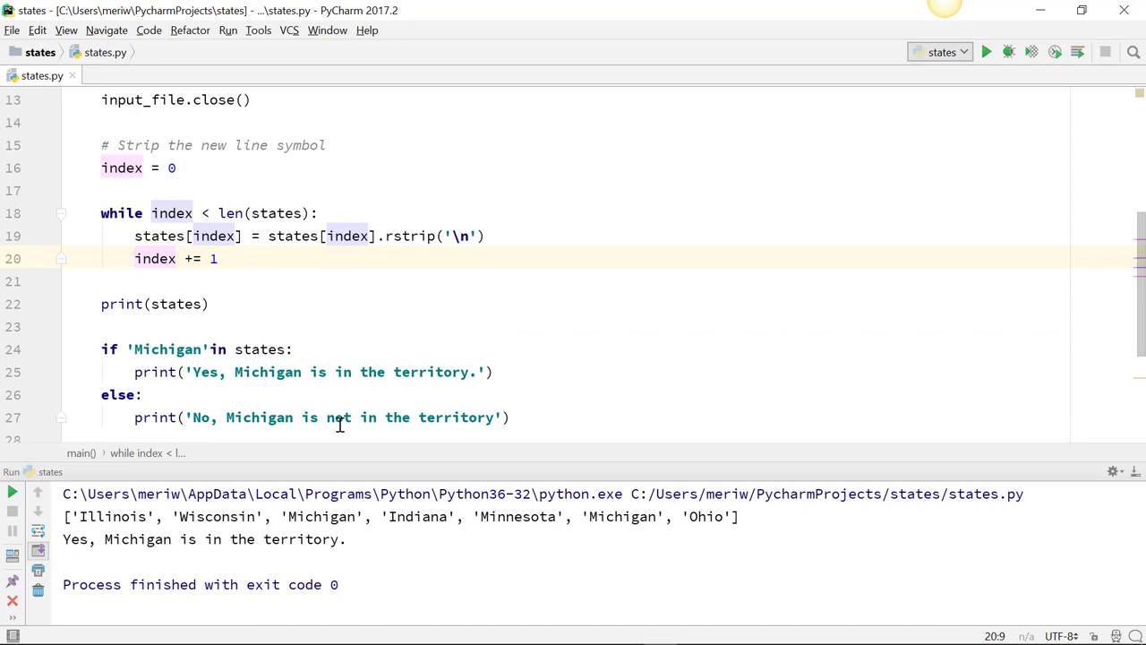